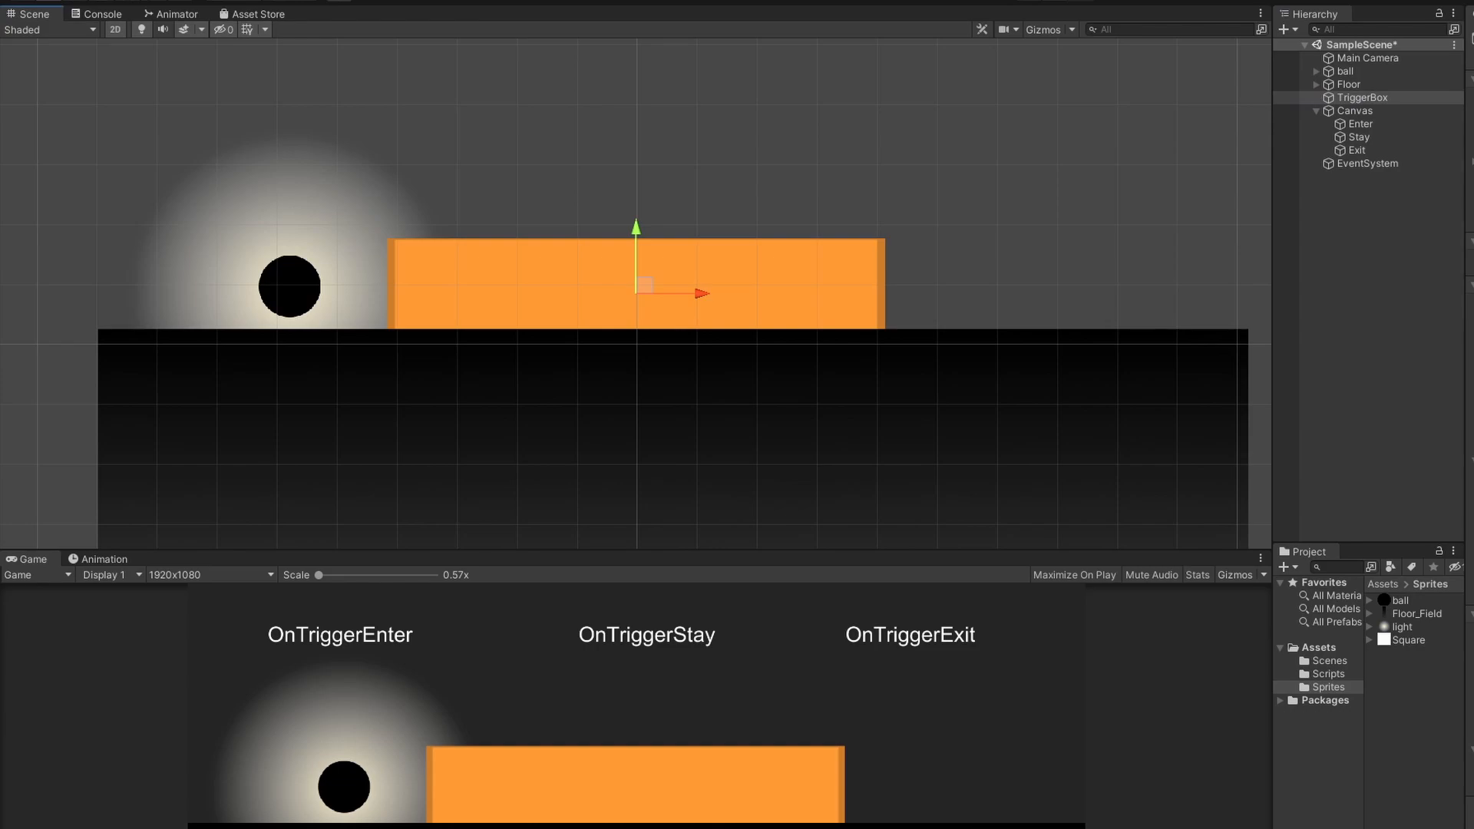
Step: Mark TriggerBox's Box Collider 2D as Is Trigger and begin editing its collider bounds
left_click(998, 145)
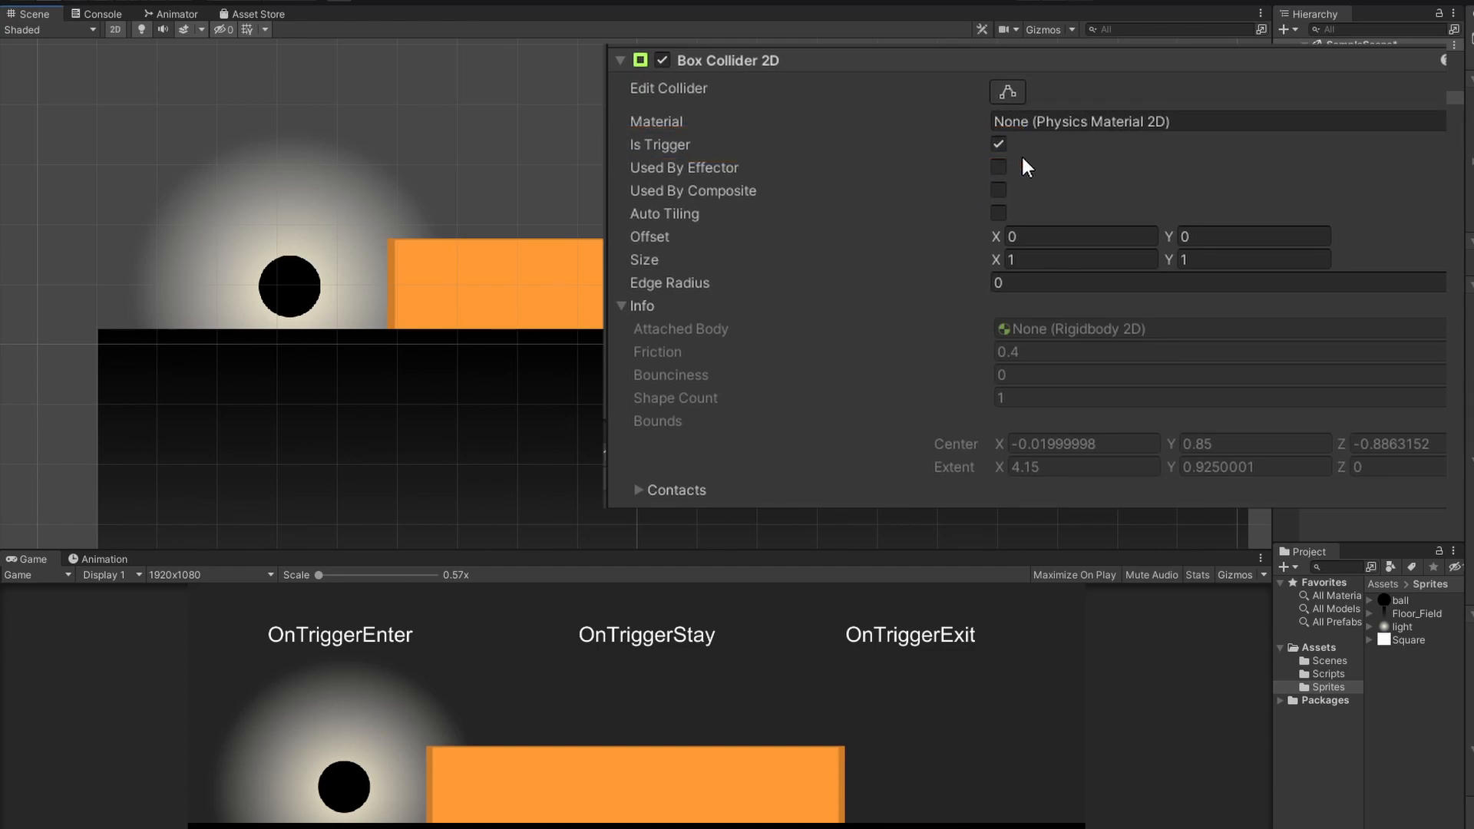
left_click(1007, 91)
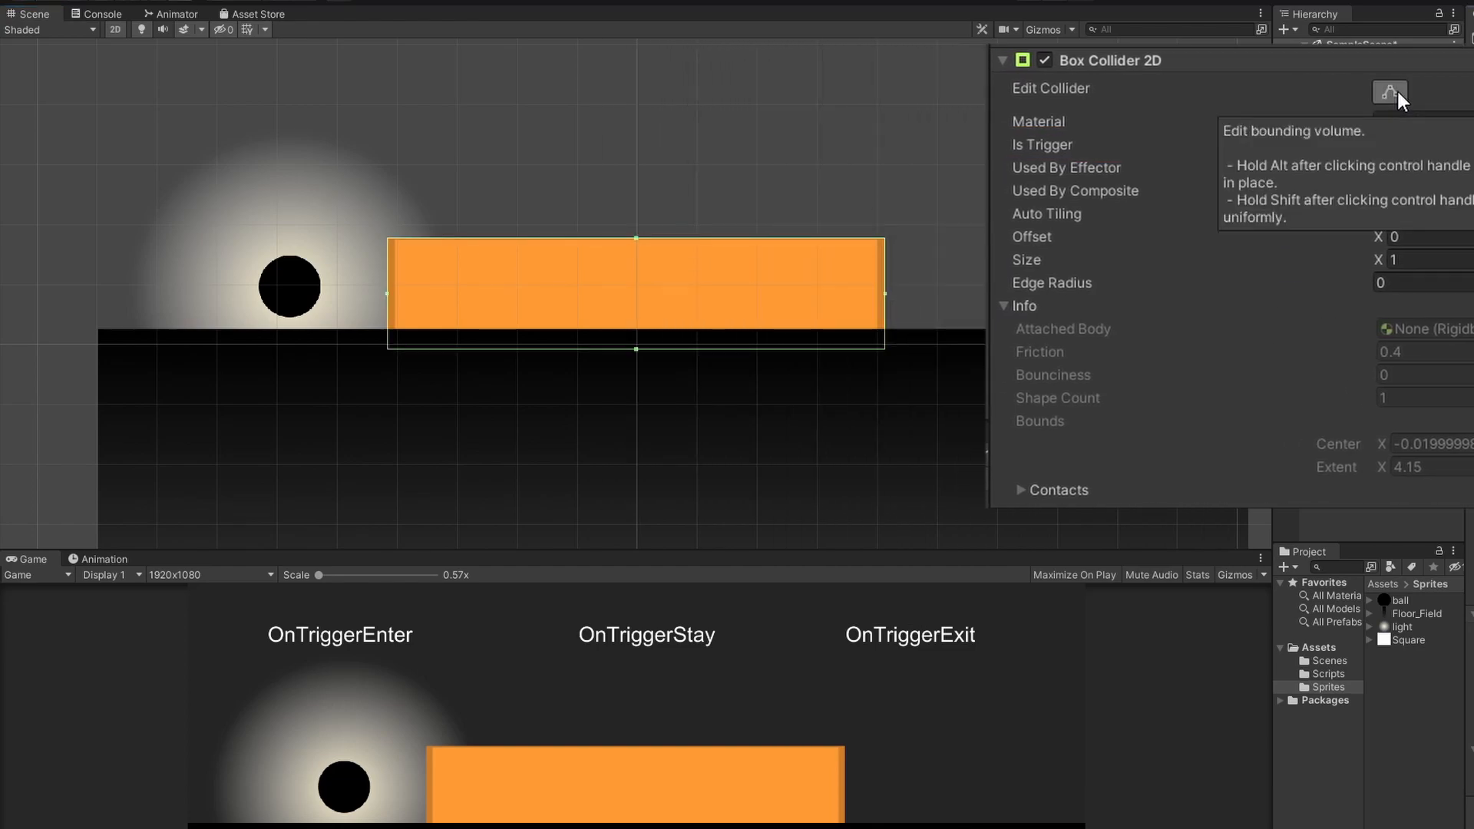